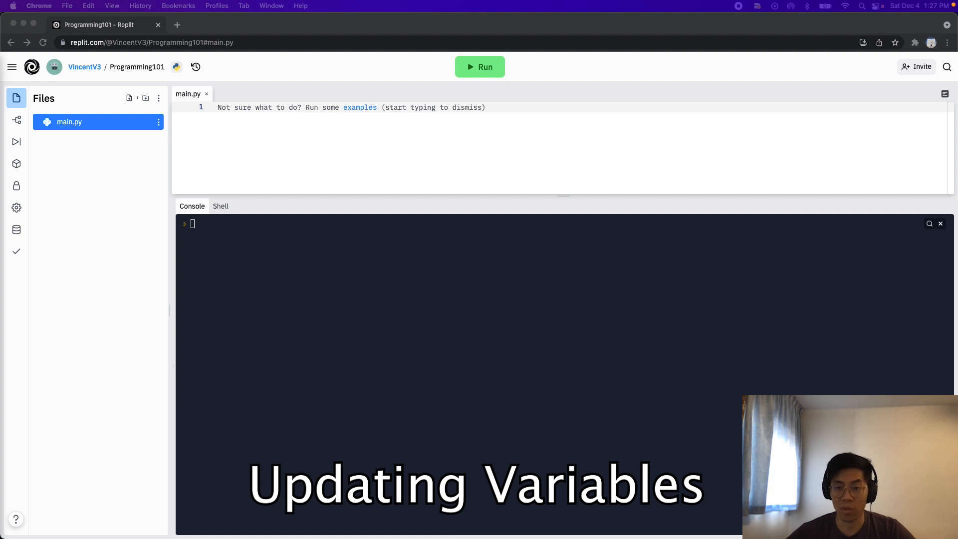
- Write myName = "Vincent" and print(myName), then run main.py to show Vincent
text(my)
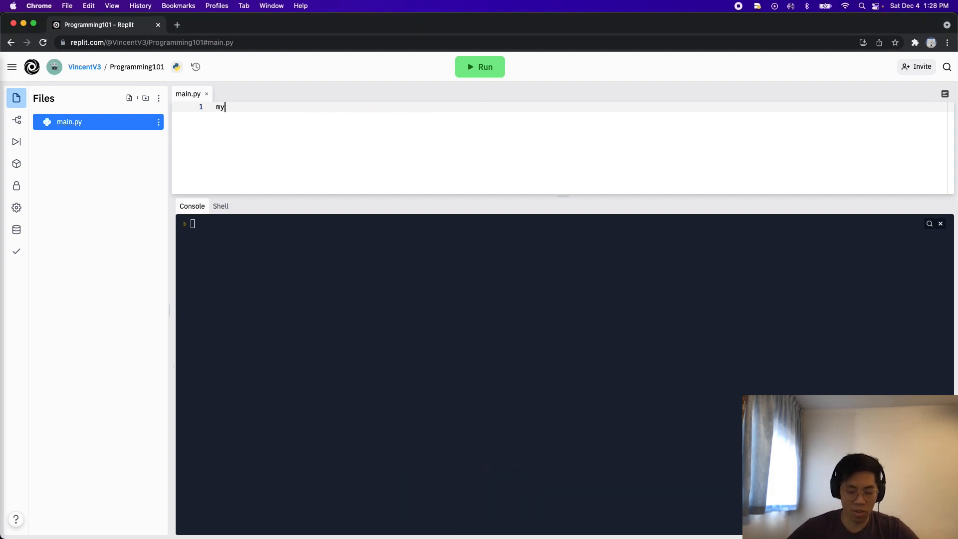
text(Name = "")
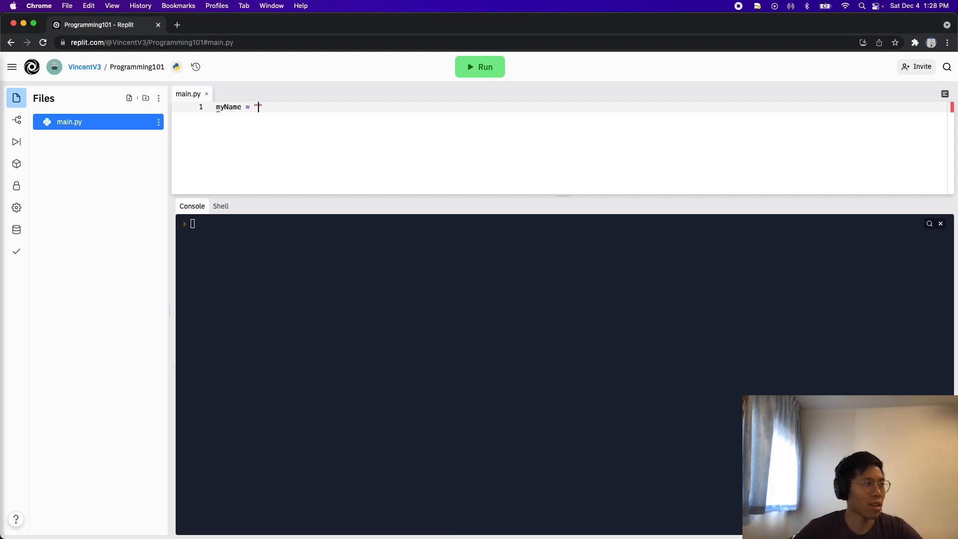
text(Vincent)
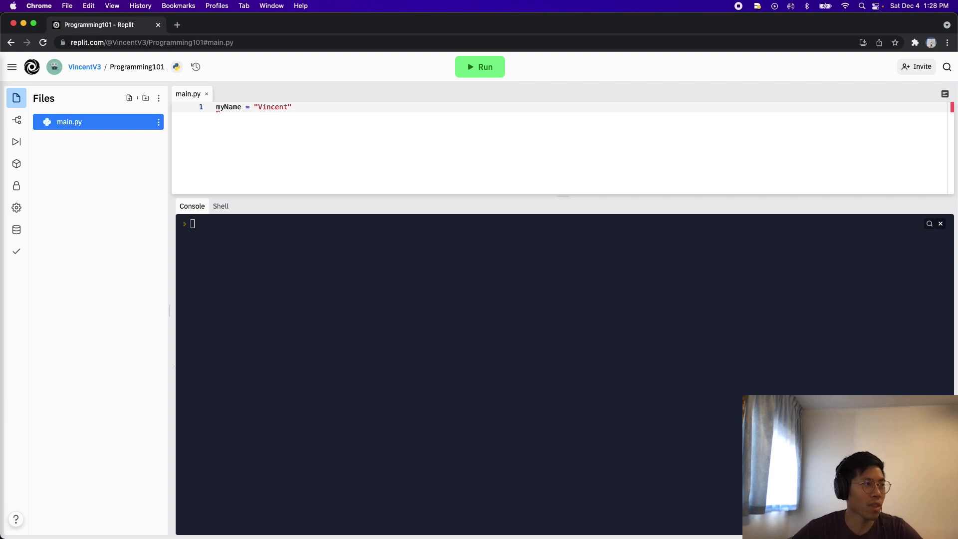
text(print()
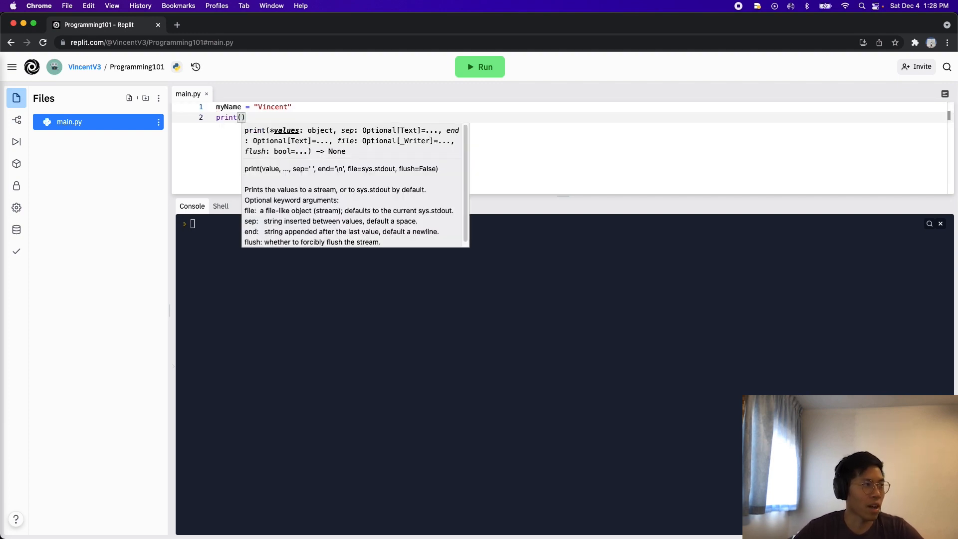
text(myName)
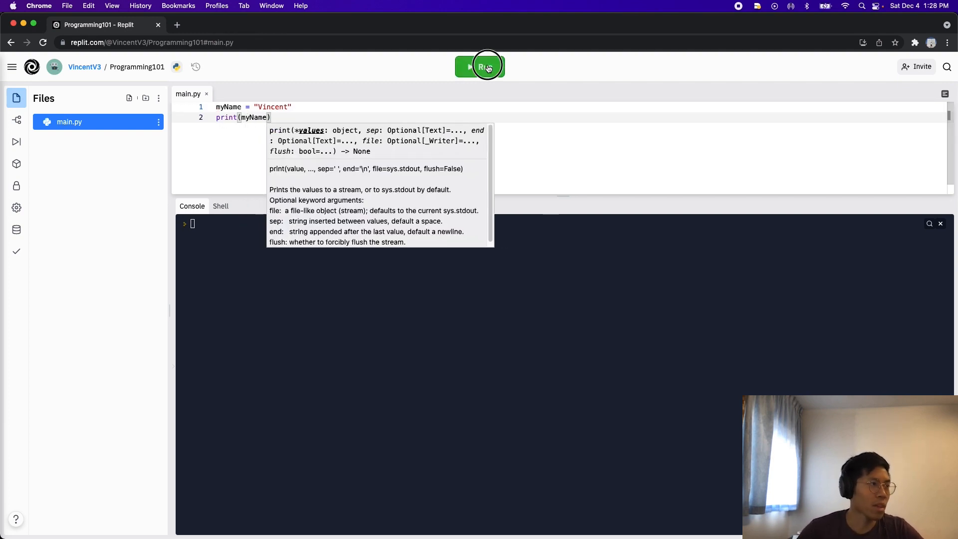
click(479, 66)
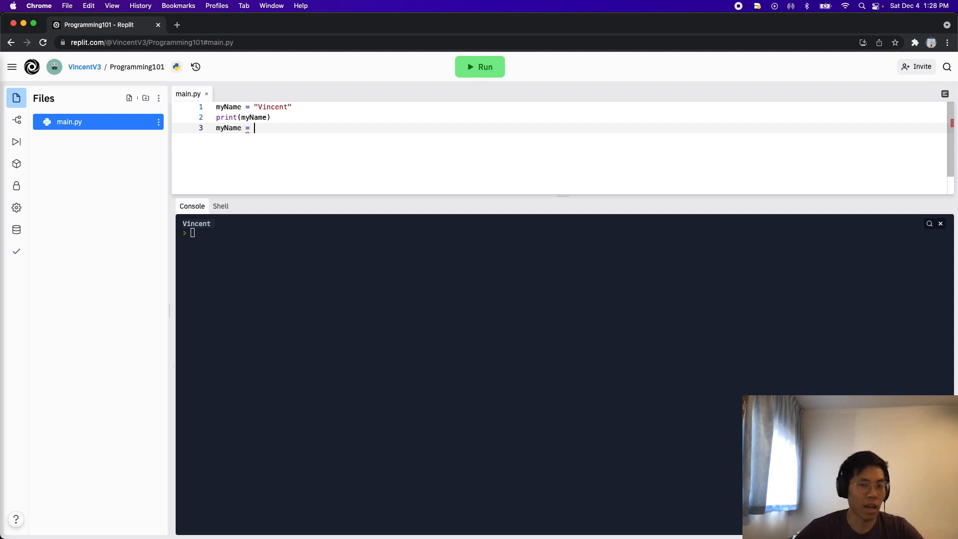
- Reassign myName to "David", add a second print(myName), and rerun the script
text("David")
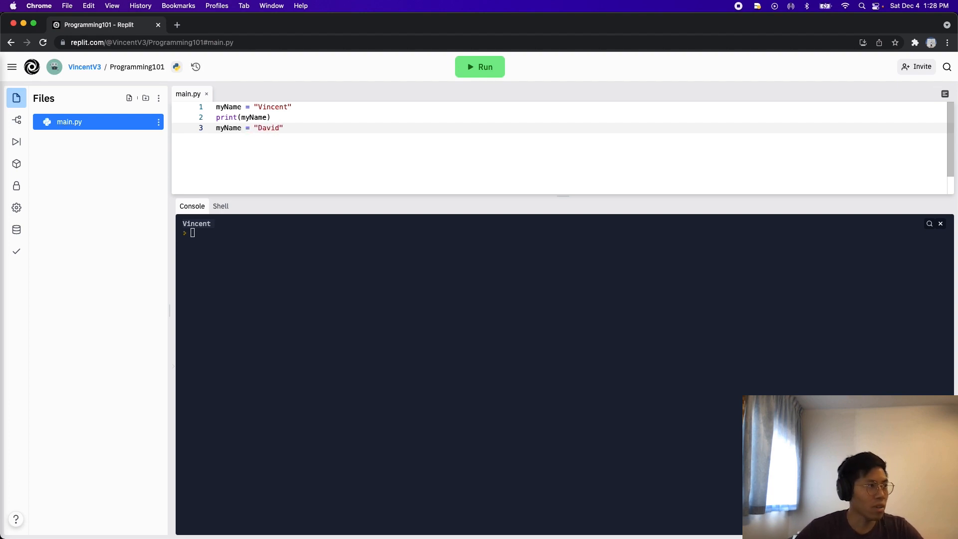
click(283, 128)
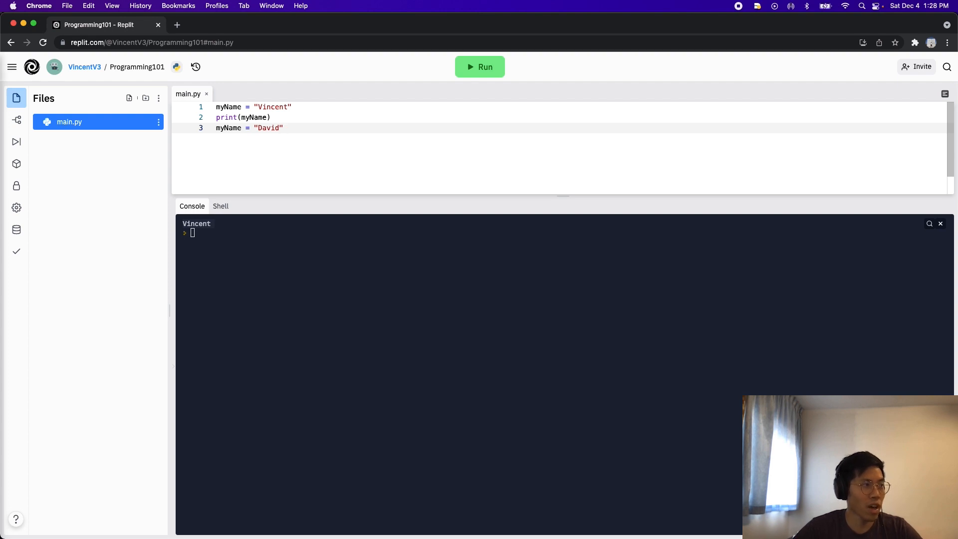
text(pri)
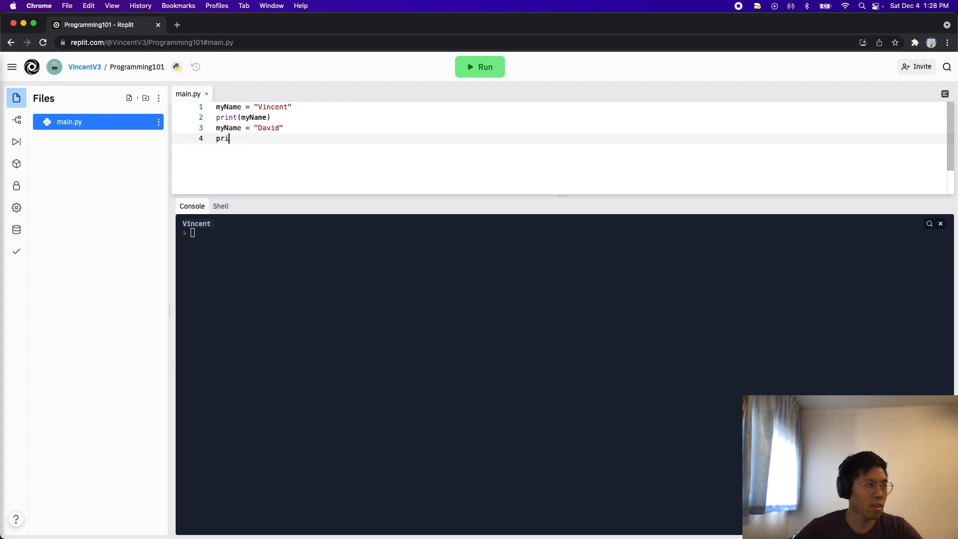
text(nt(myName)
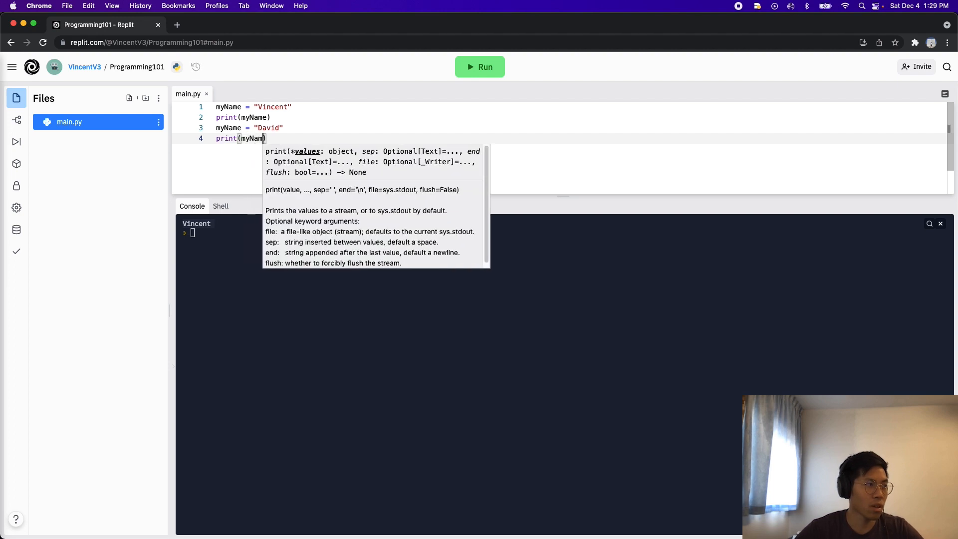
click(479, 67)
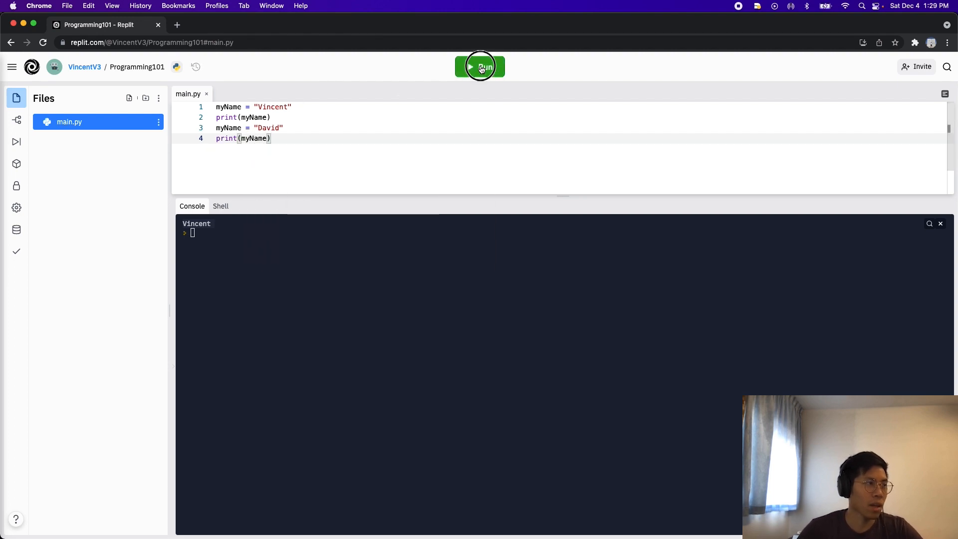
click(480, 66)
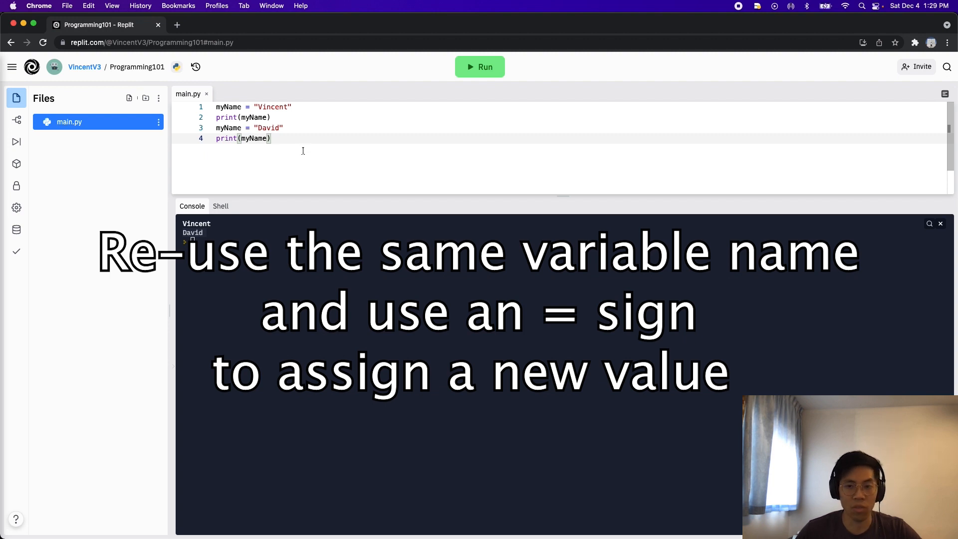
mouse_move(308, 149)
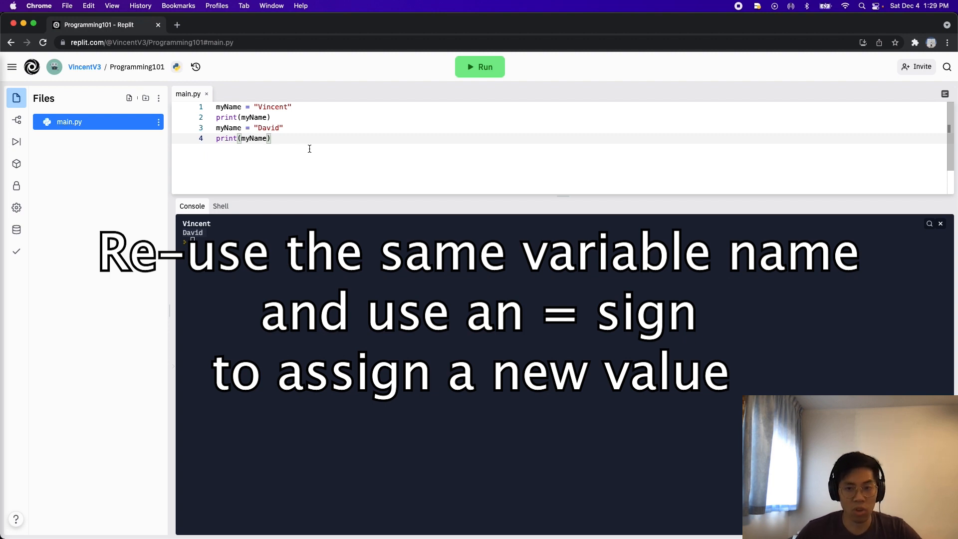
mouse_move(313, 135)
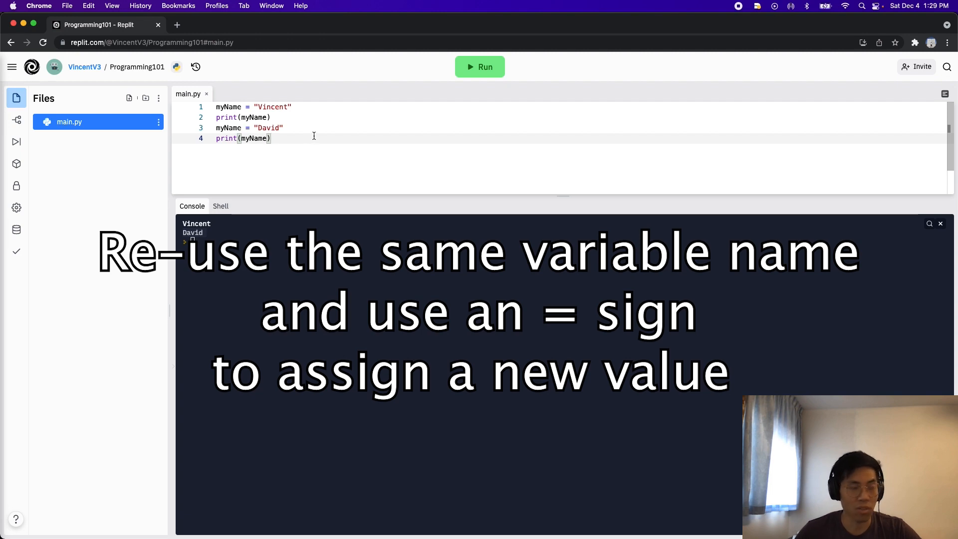
- Review the Vincent and David output and select code on line 3 to rearrange it
double_click(248, 128)
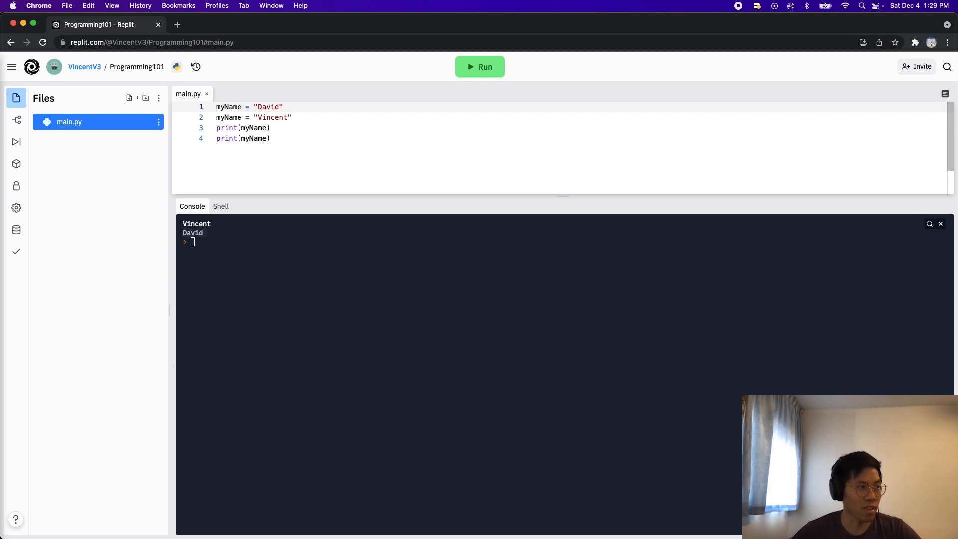
- Run the reordered script so Vincent prints twice, then click back into the code
click(479, 66)
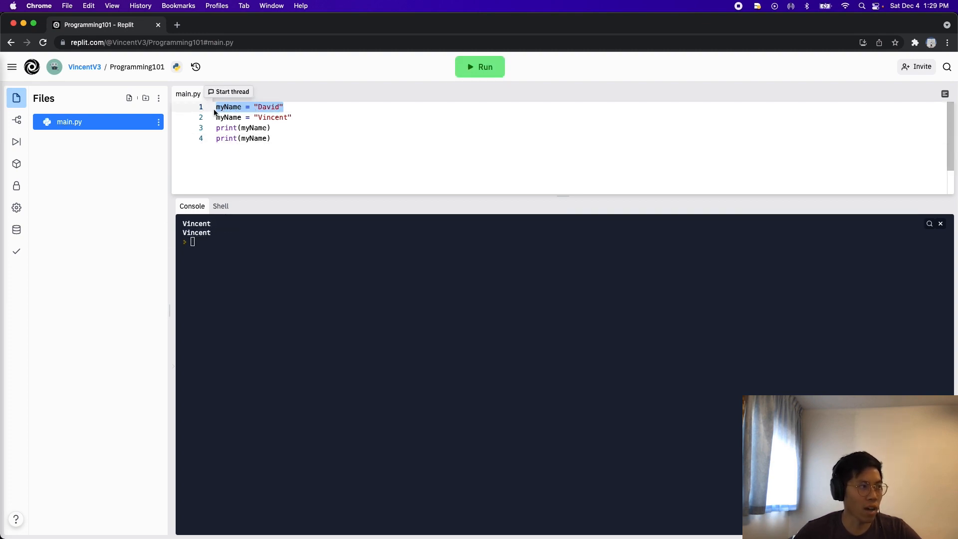
click(272, 128)
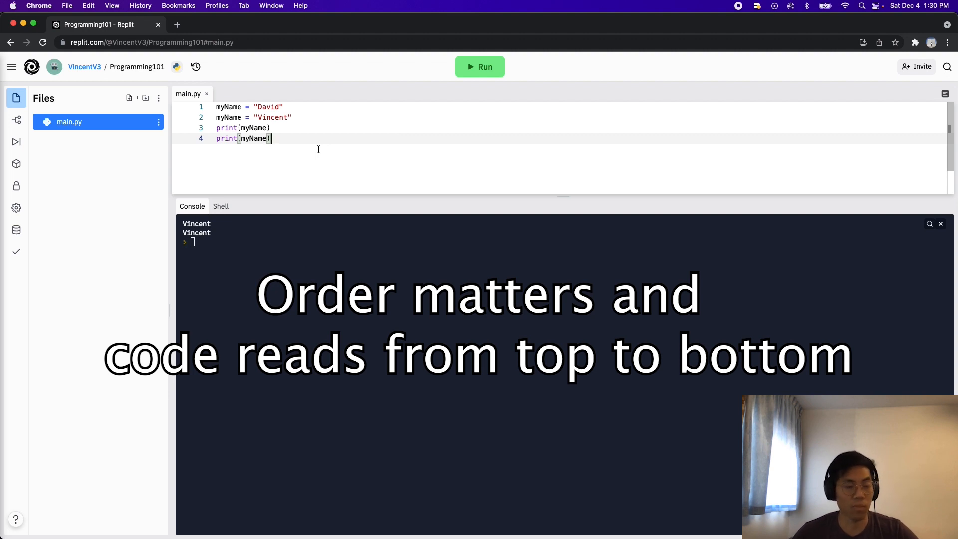
mouse_move(217, 107)
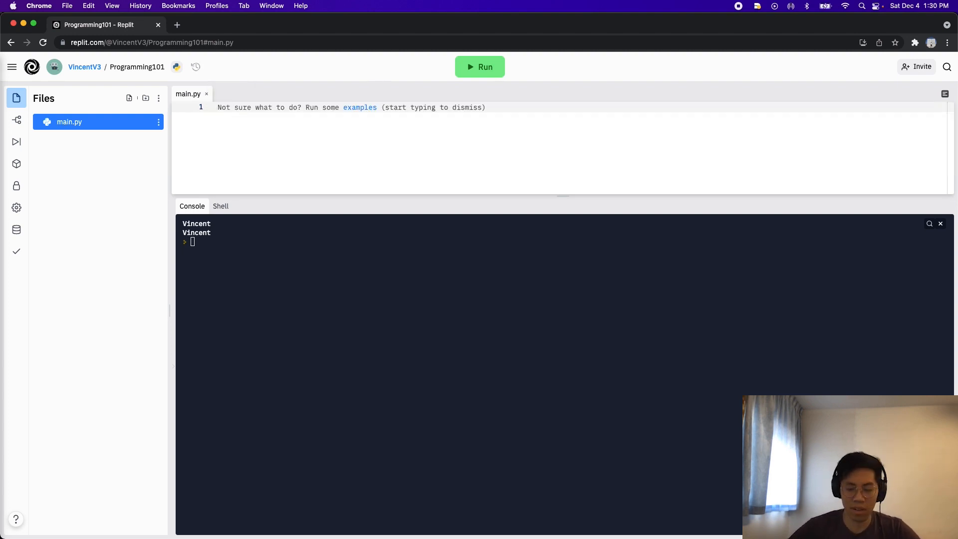
- Write lessonNumber = 4, print, reassign to 5, print again, and run to show 4, 5
text(lesso)
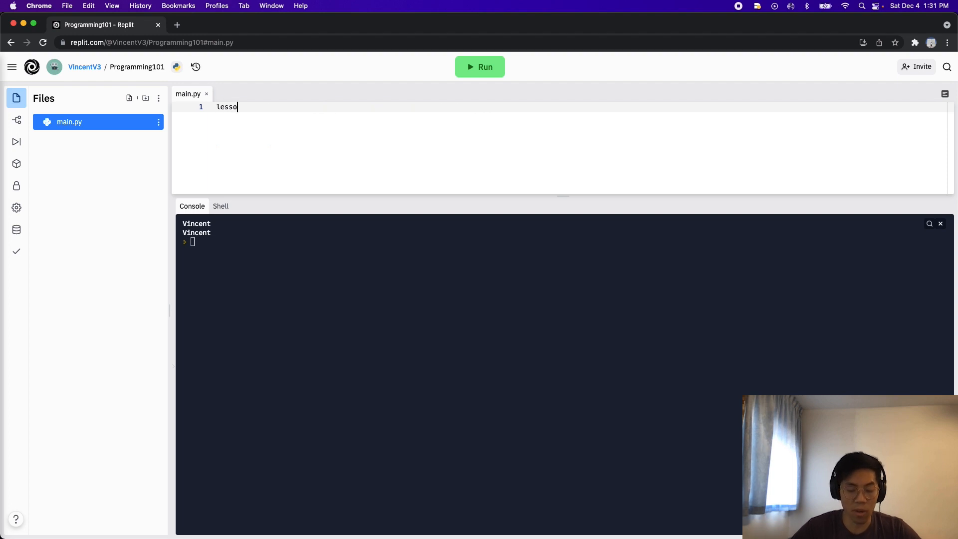
text(nNumber =)
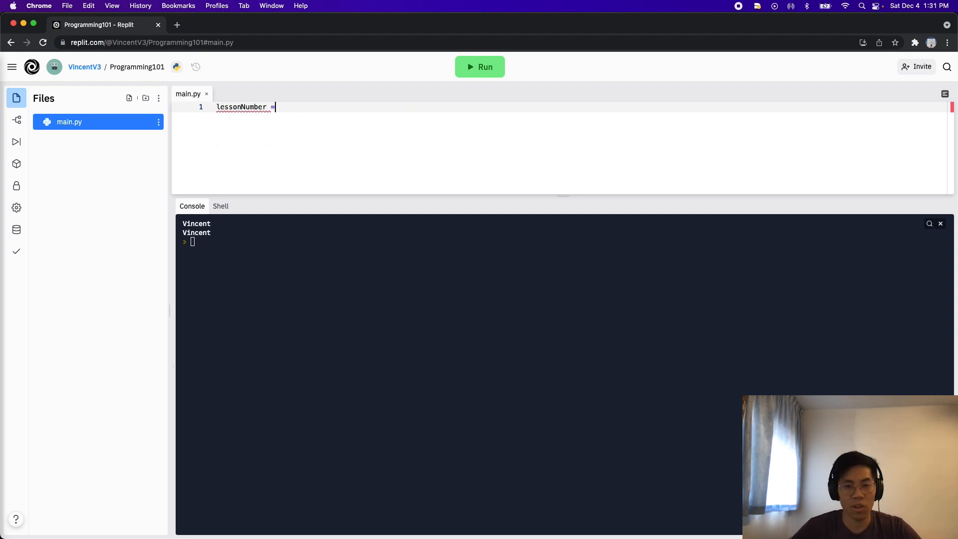
text(4)
text(lessonNumber = 5)
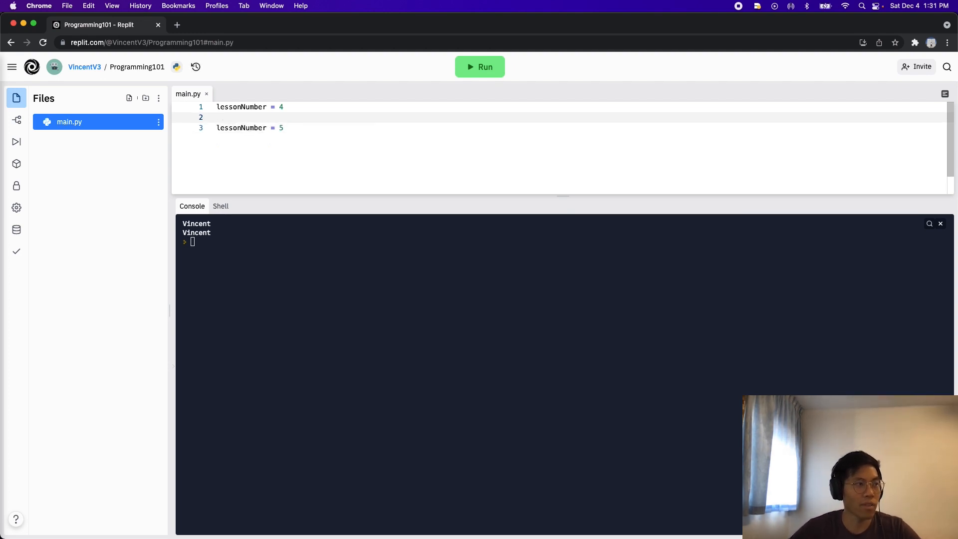
text(print(lessonNumber)
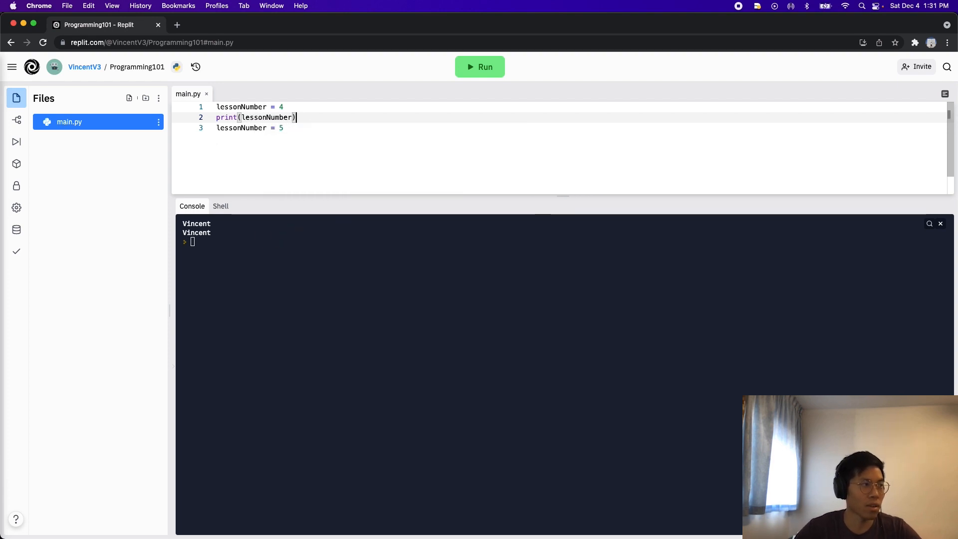
text(print(lessonNumber))
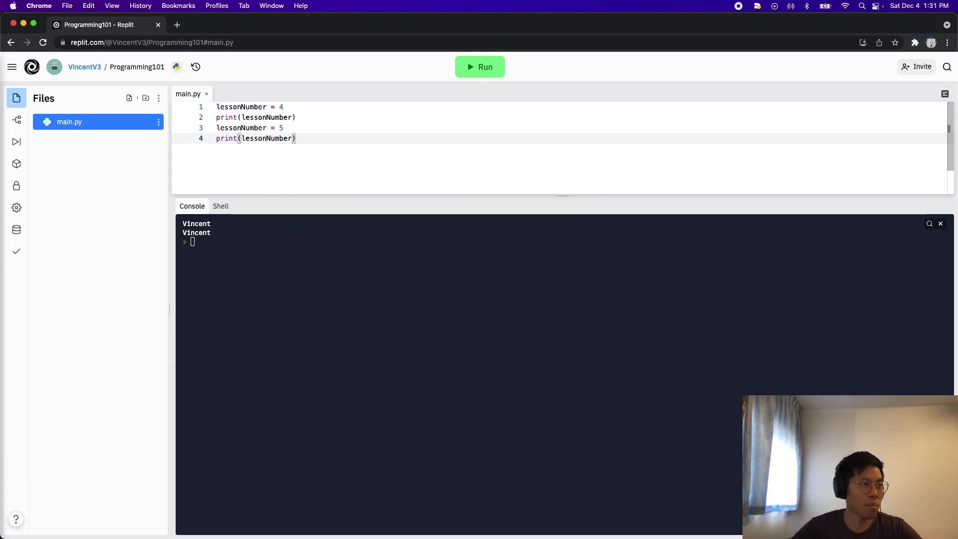
click(480, 66)
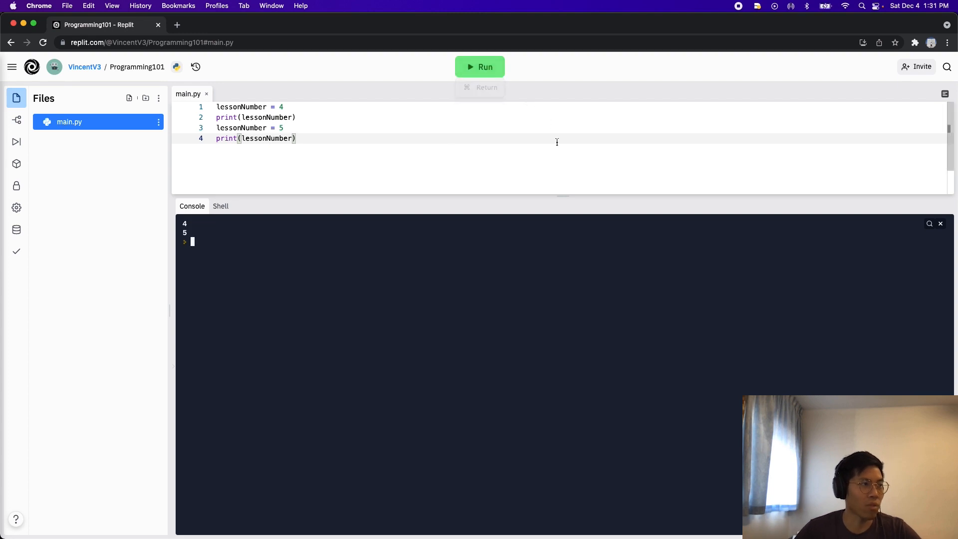
mouse_move(216, 231)
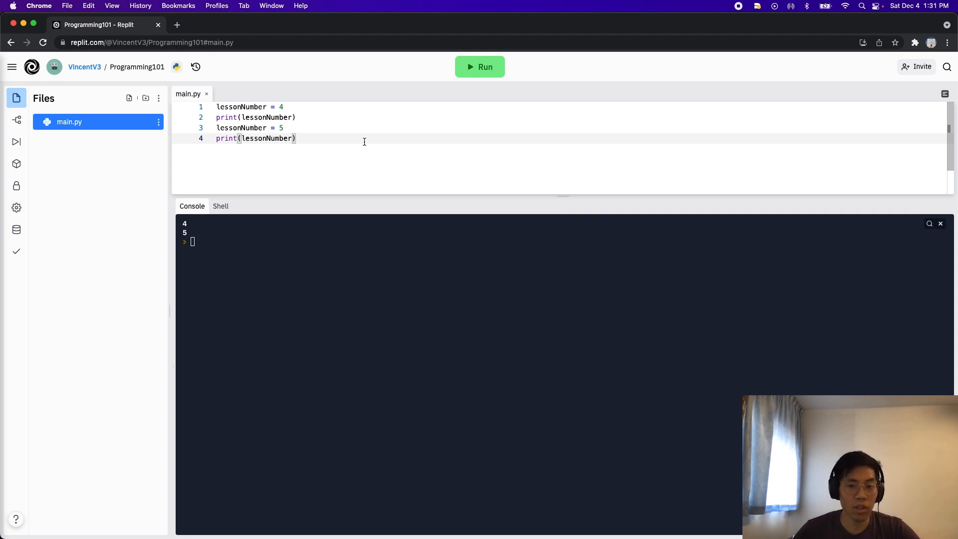
- Type lessonNumber = lessonNumber + 1 on line 5 and select lessonNumber on its right side
text(l)
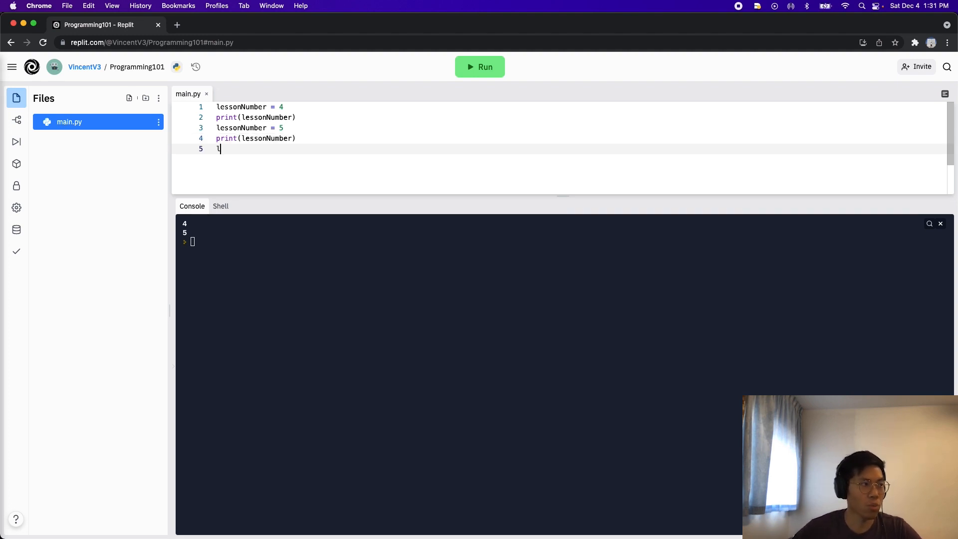
text(essonNumber =)
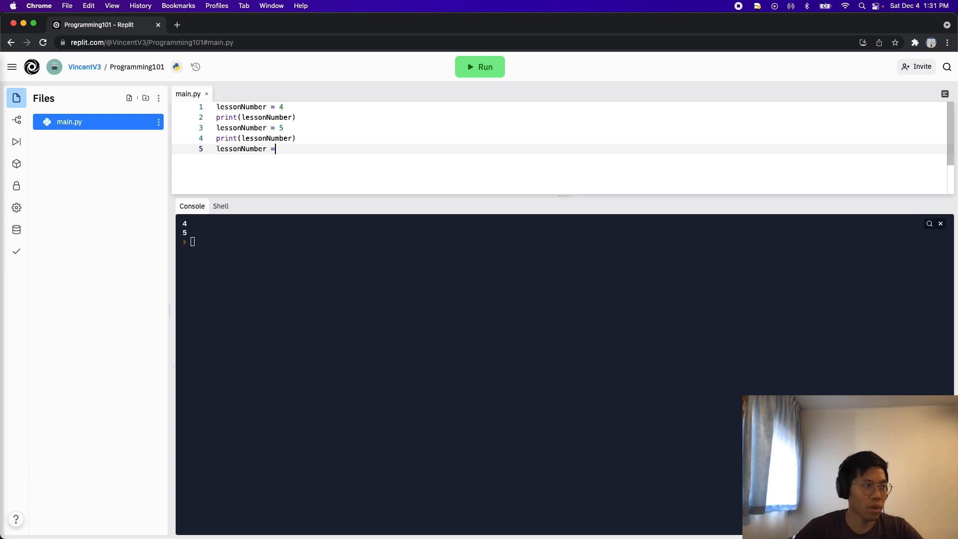
text(lessonNumb)
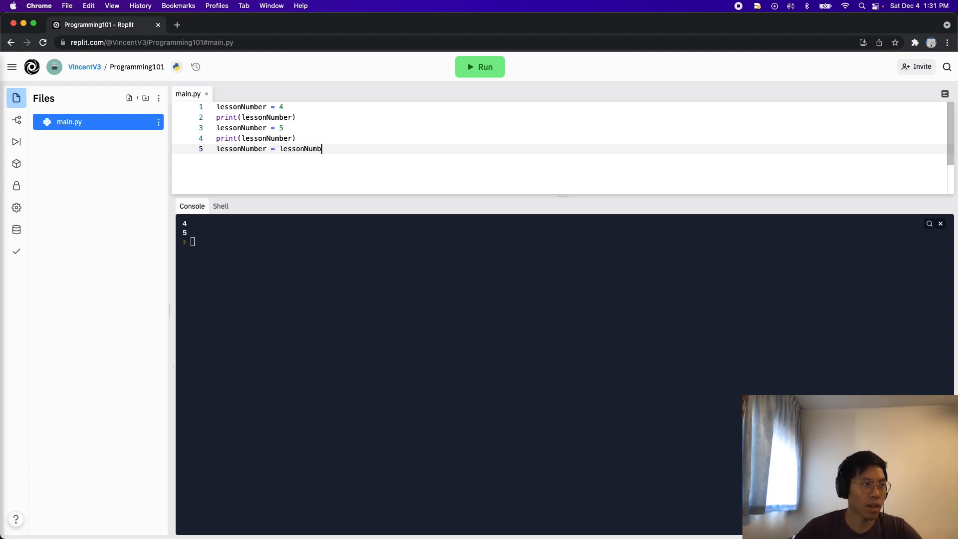
text(er + 1)
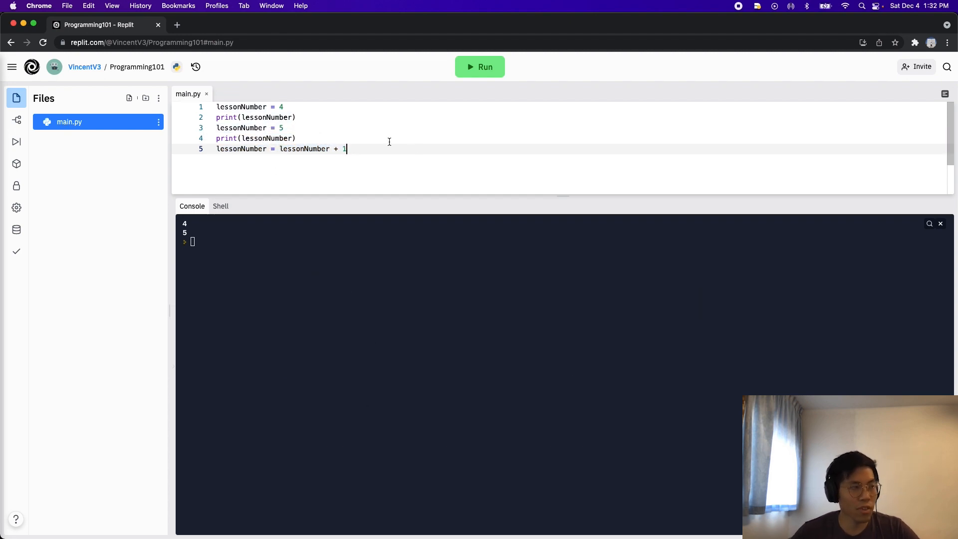
mouse_move(301, 153)
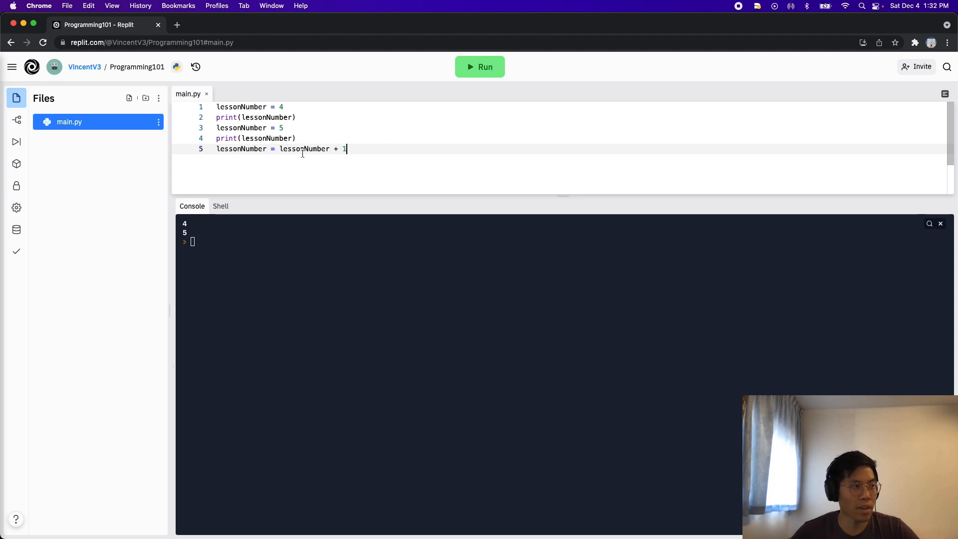
double_click(304, 149)
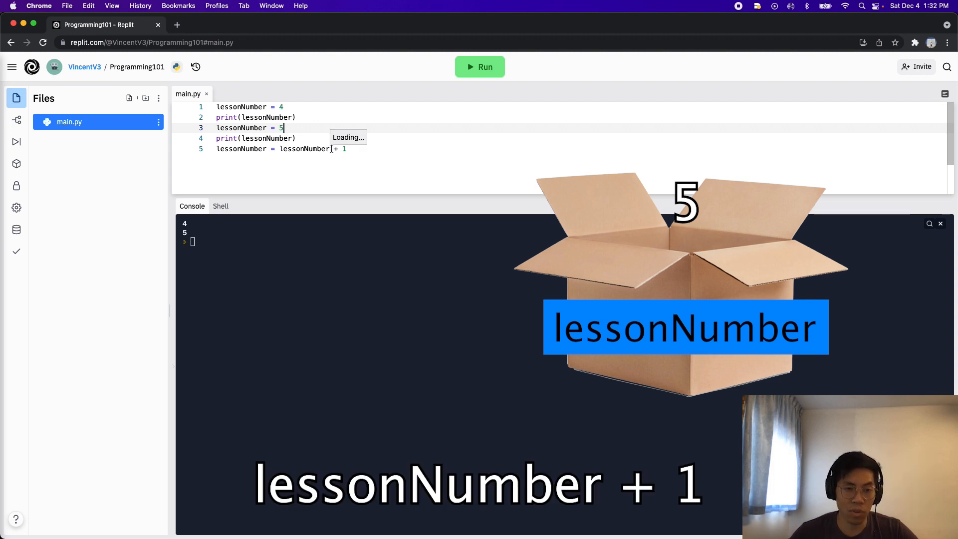
double_click(305, 149)
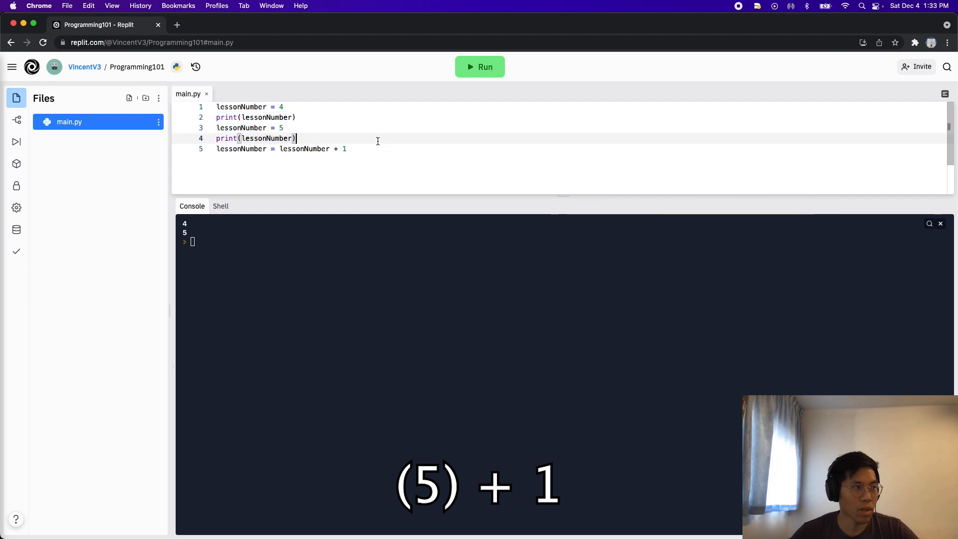
- Add comments # 5 + 1 and # 6 above the increment line
text(#)
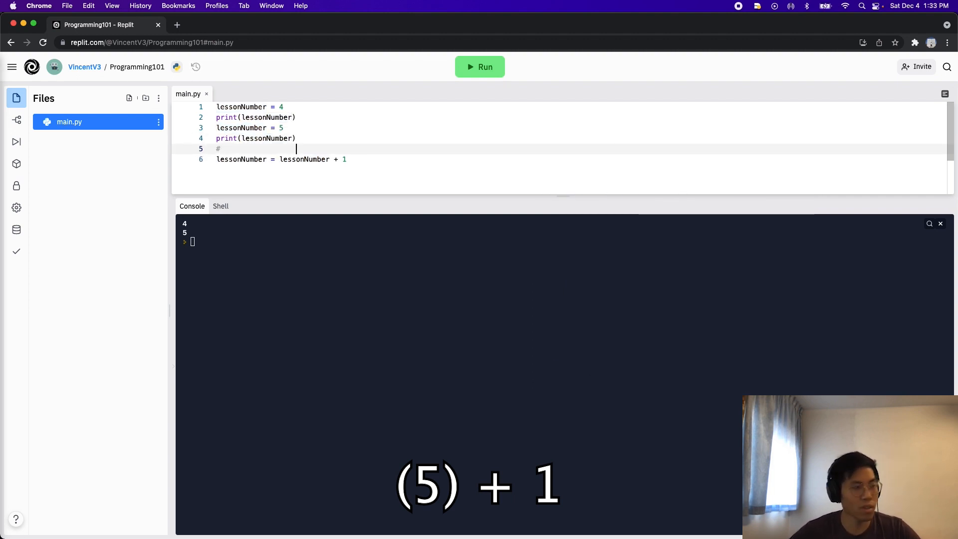
text(5 + 1)
text(#                   6)
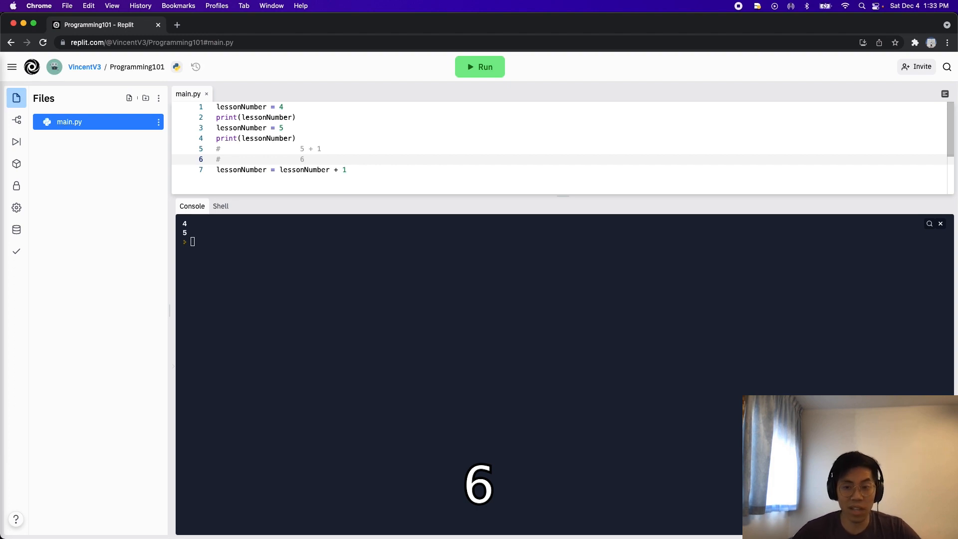
mouse_move(297, 159)
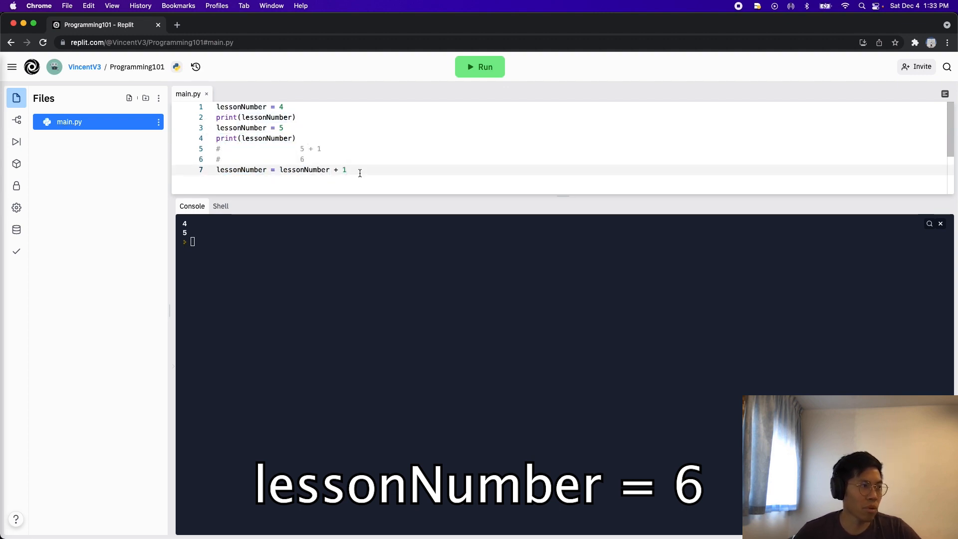
- Run the script so the console prints 4, 5, then 6
click(479, 66)
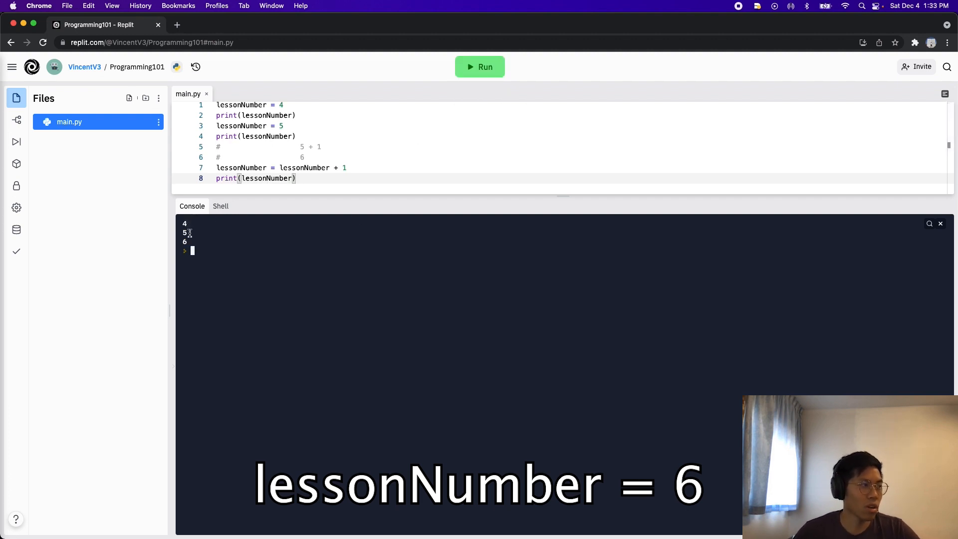
mouse_move(246, 238)
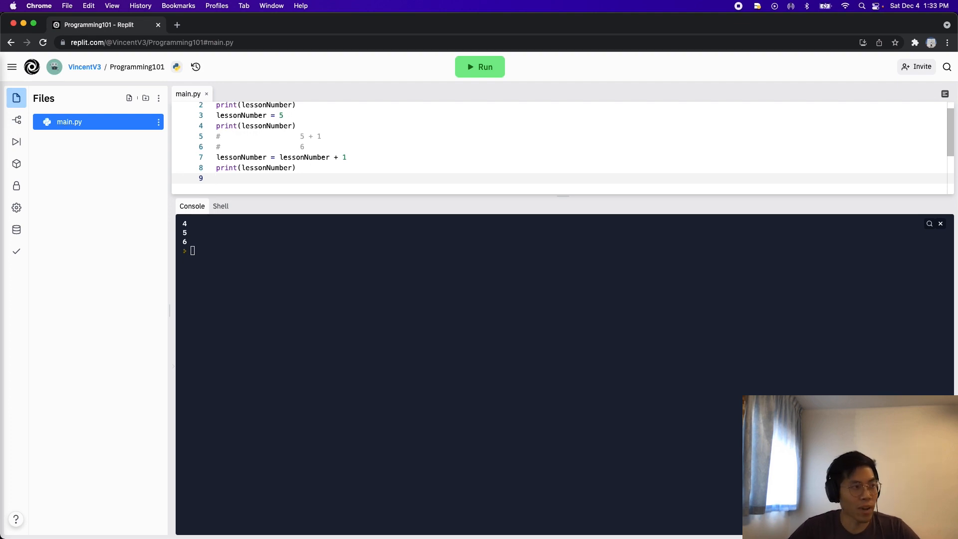
- Add lessonNumber += 1 with a copied print(lessonNumber) below, and run to show 7
text(lessonNumber)
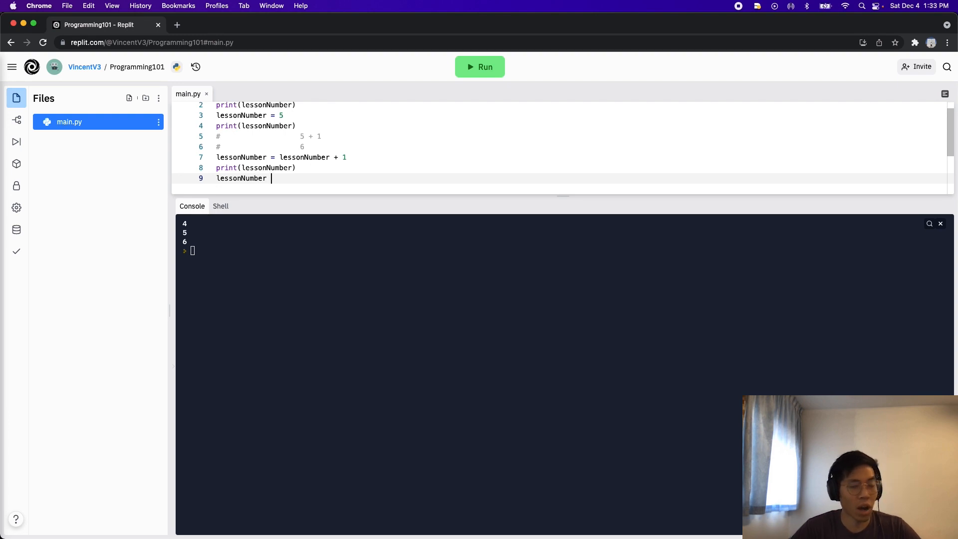
text(+)
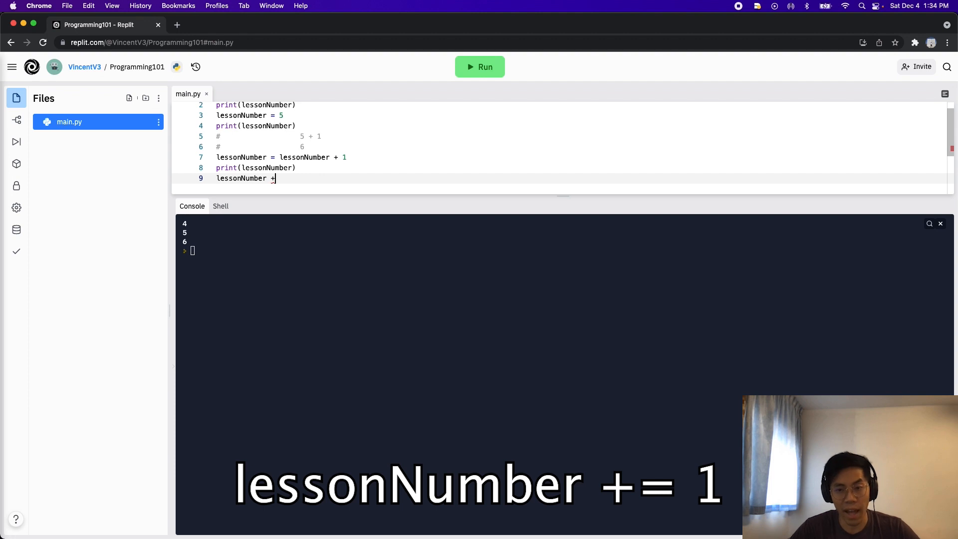
text(= 1)
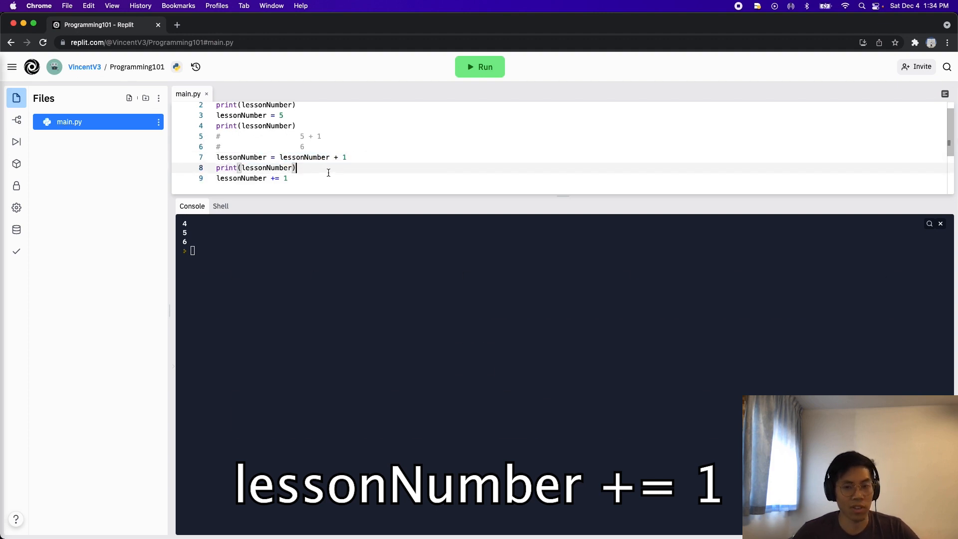
double_click(304, 157)
text(print(lessonNumber))
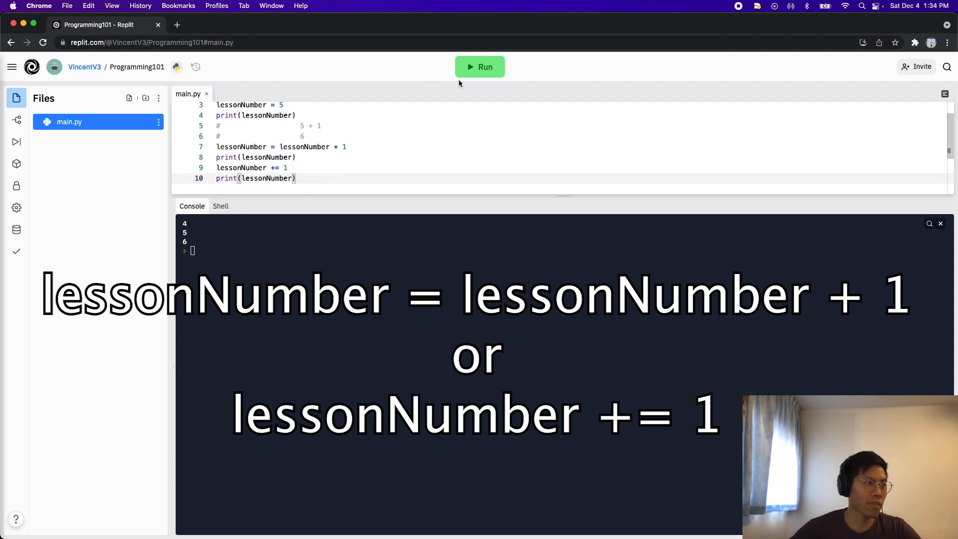
click(480, 66)
text(# + , - , *, /, %)
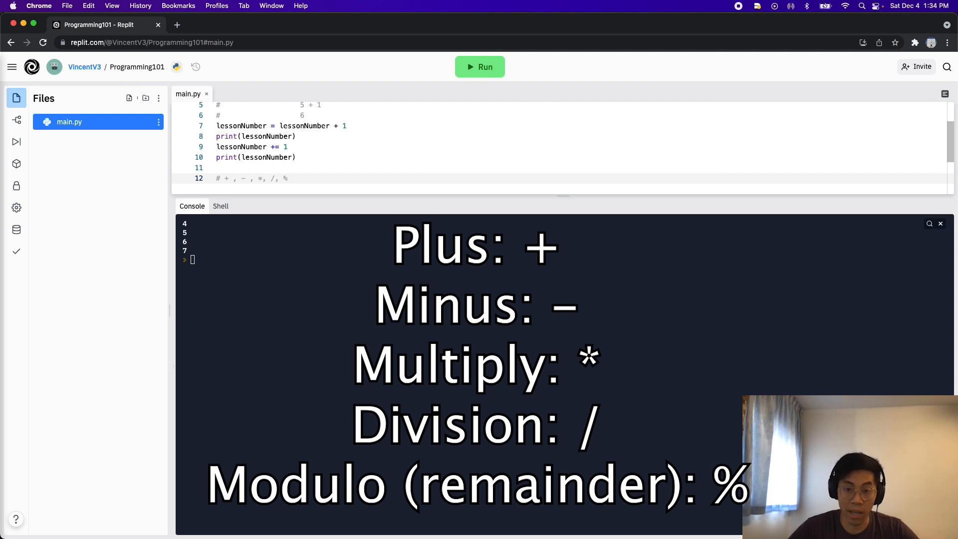
- Add print(10 % 3) with comment # 10 / 3 = 3, 3 * 3 = 9, 1, and run it
text(print(10 %)
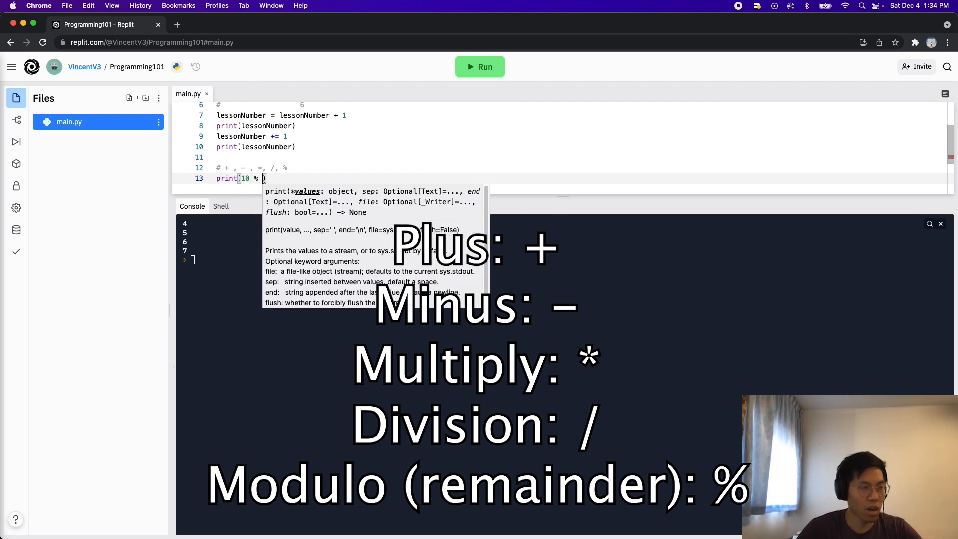
text(3)
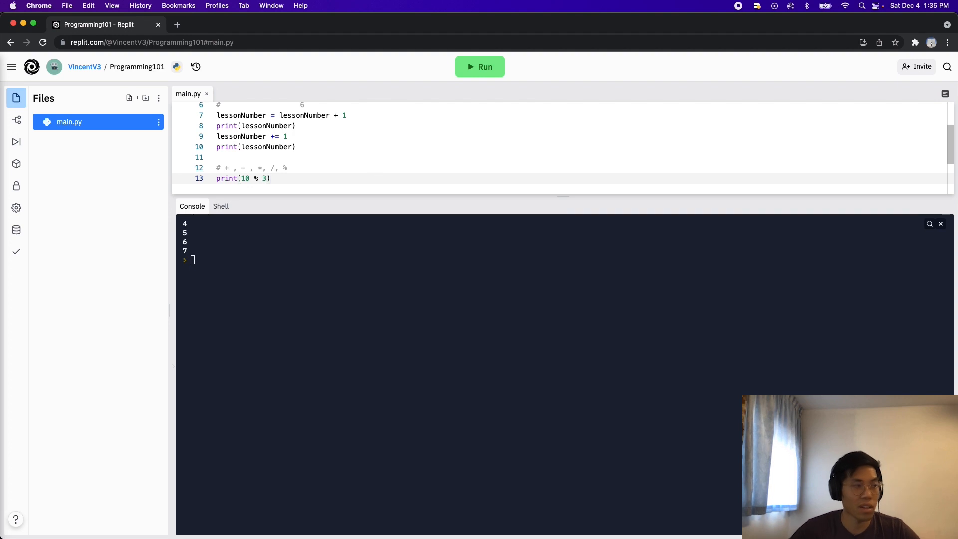
text(# 10 / 3 = 3, 3 * 3 = 9,)
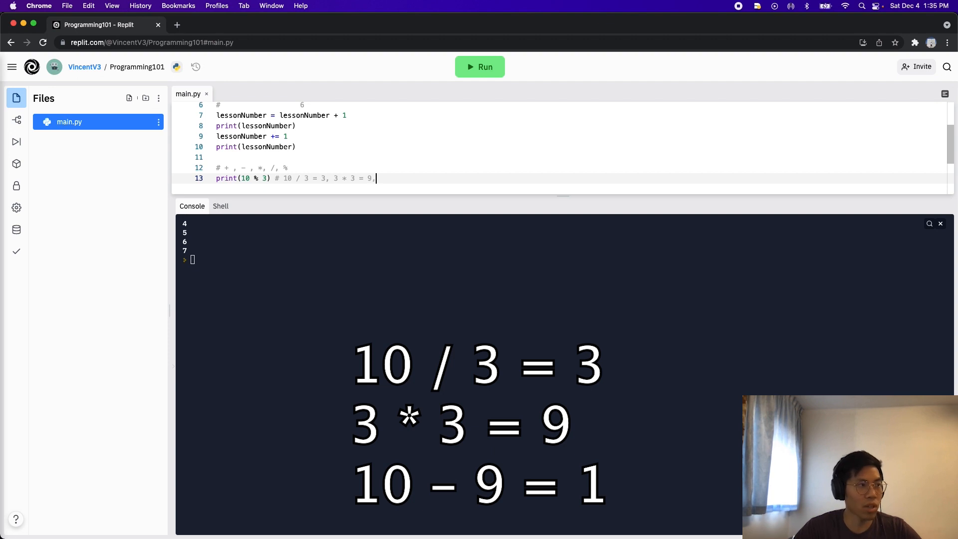
text(1)
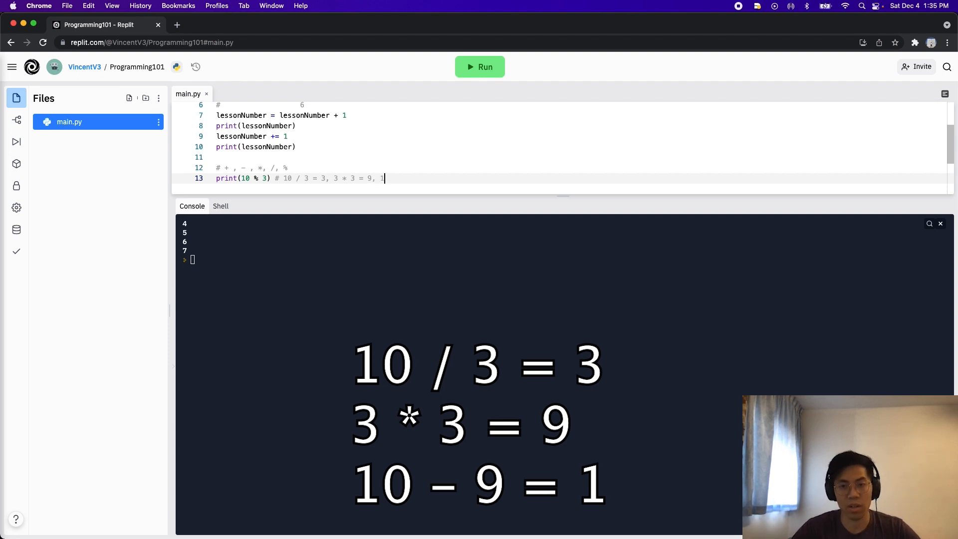
click(480, 66)
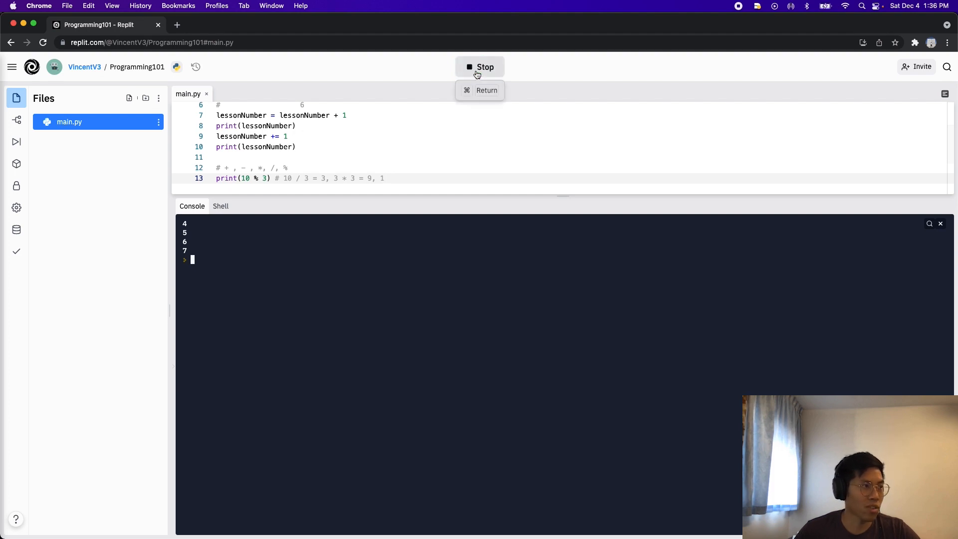
click(479, 66)
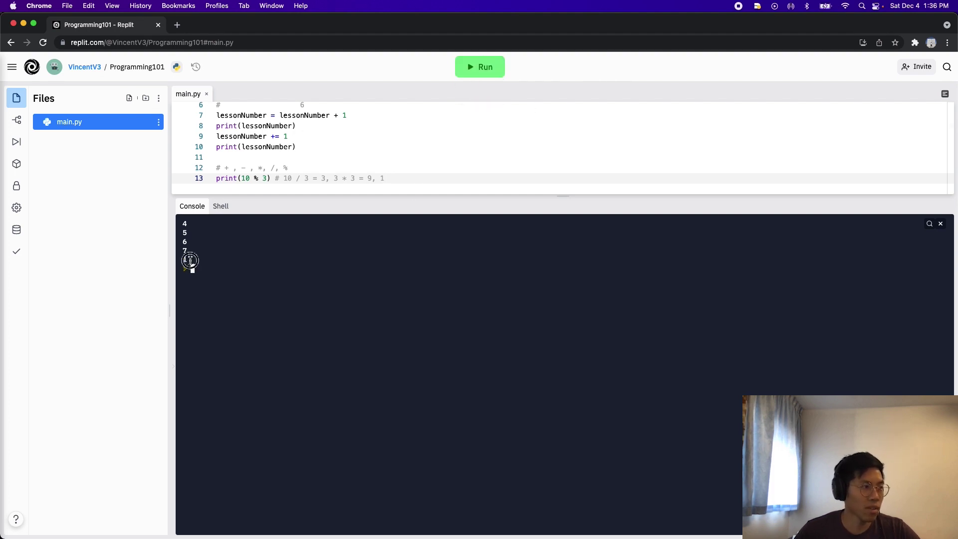
click(478, 67)
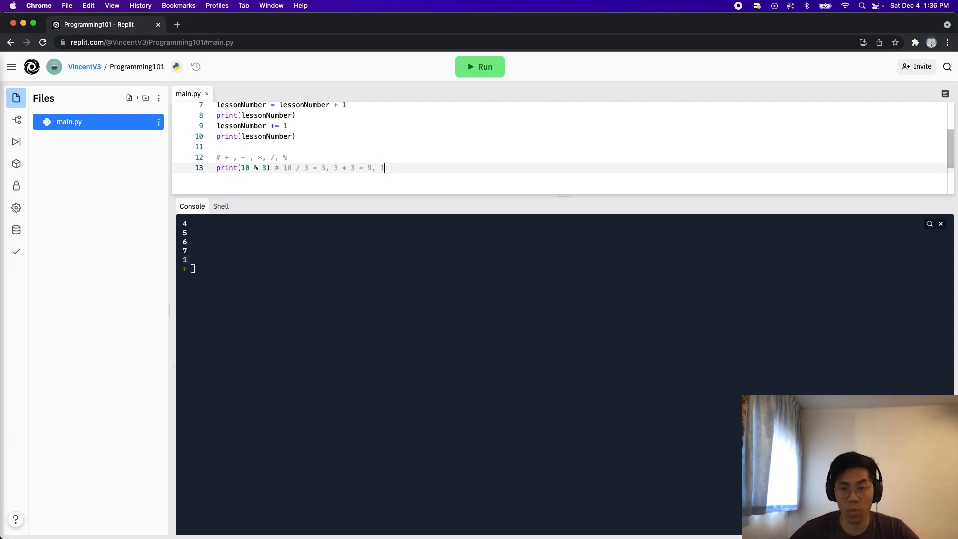
- Add lines print(10 % 2) # 0 => even and print(11 % 2) # 1 => odd
key(Return)
text(print(10 )
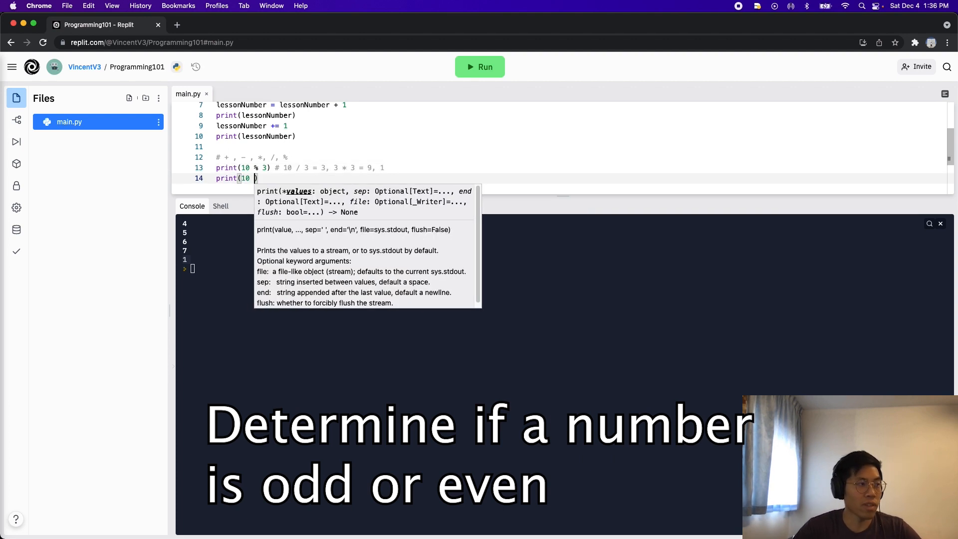
text(% 2))
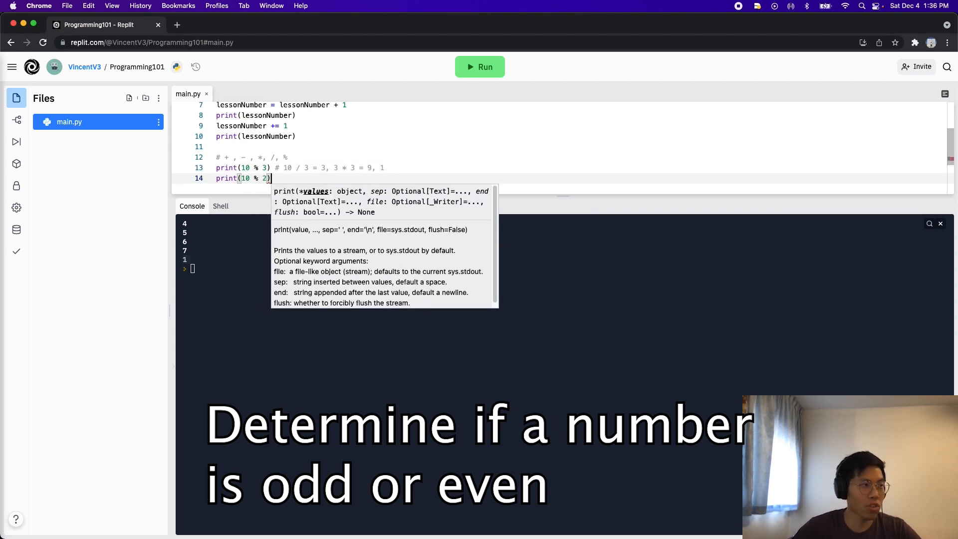
text(#)
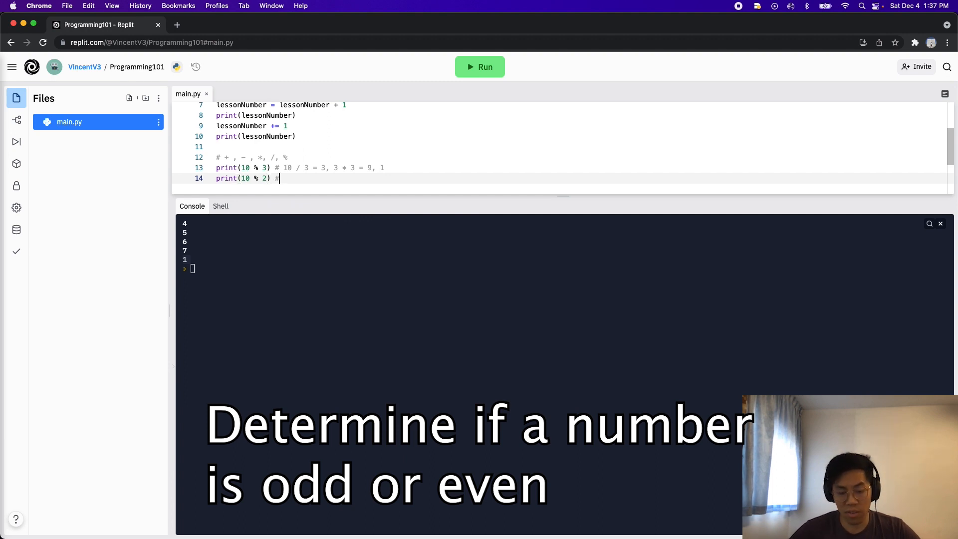
text(0 => event)
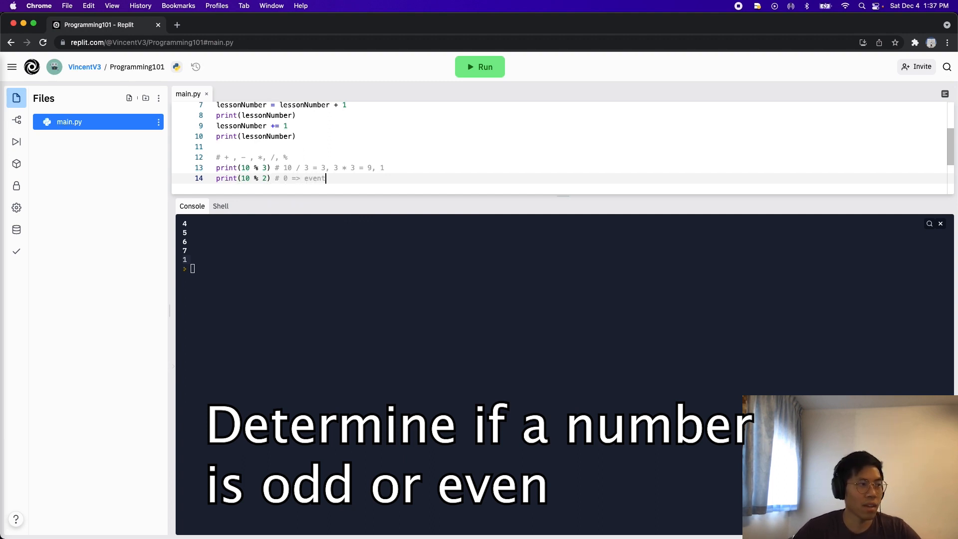
text(print(11))
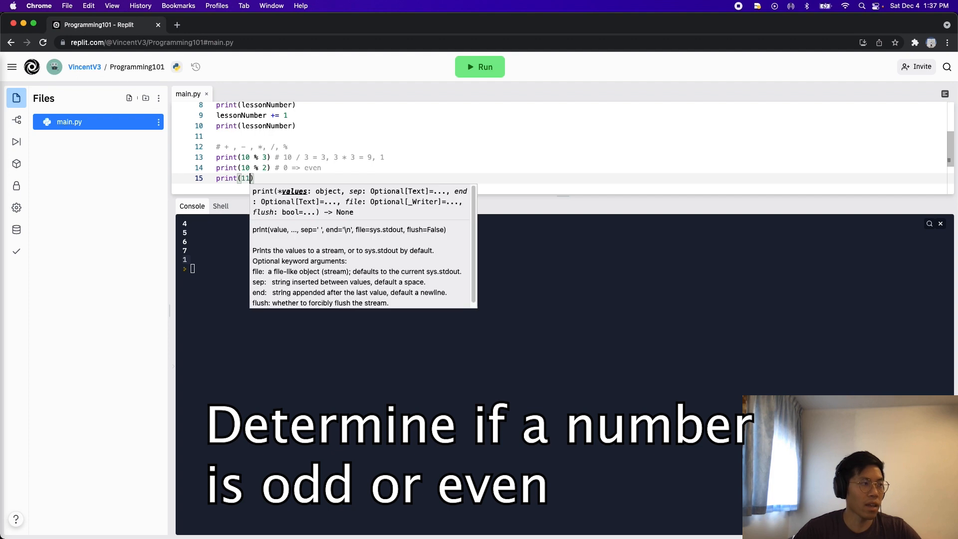
text(% 2) #)
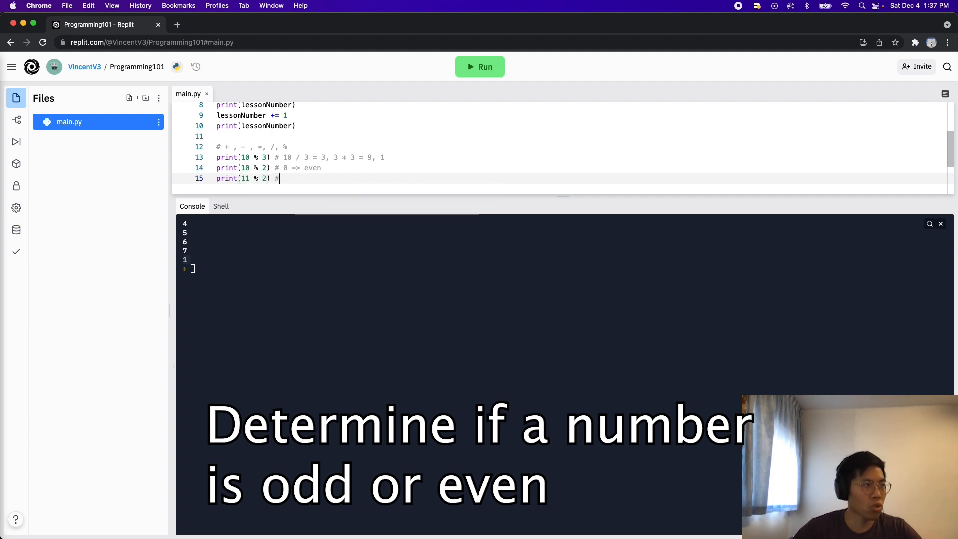
text(1 => odd)
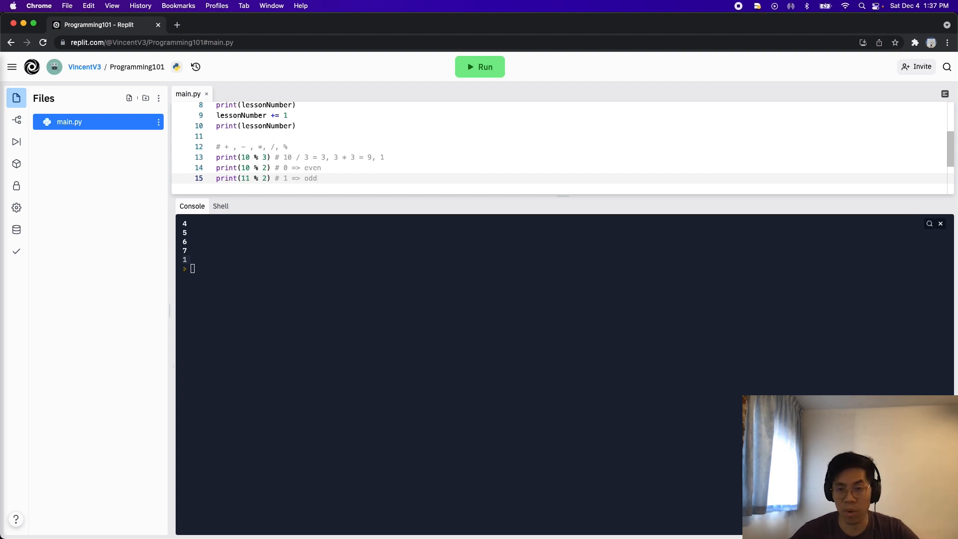
mouse_move(379, 174)
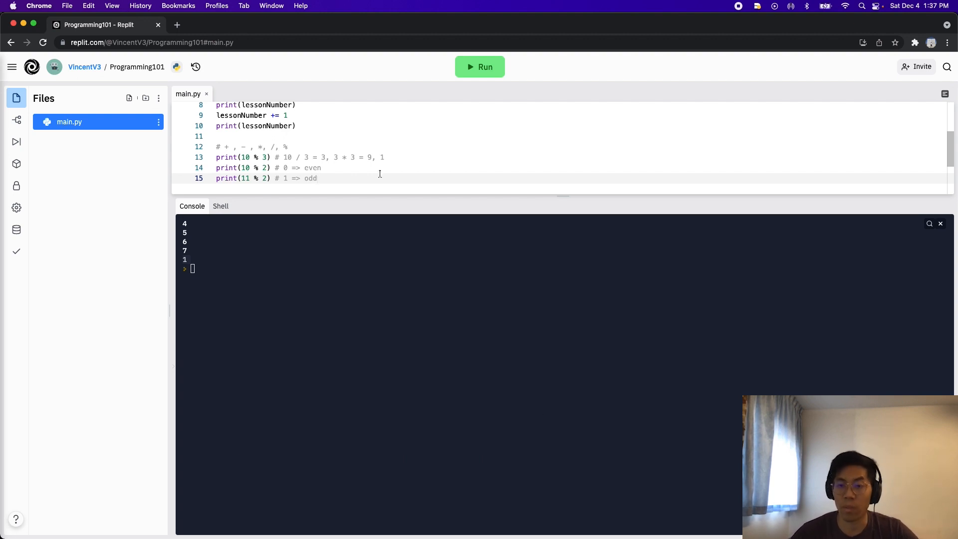